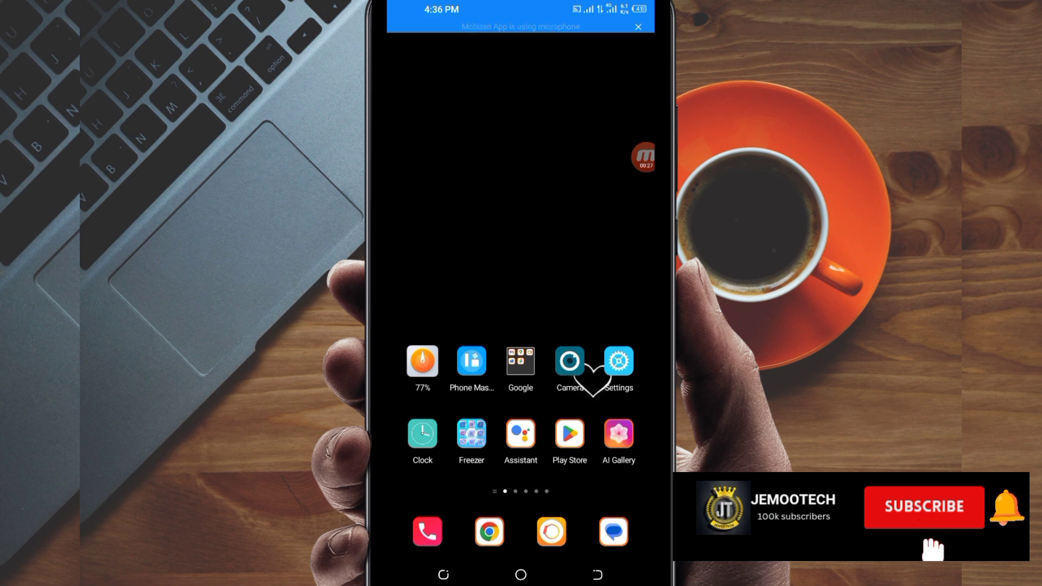
mouse_move(931, 545)
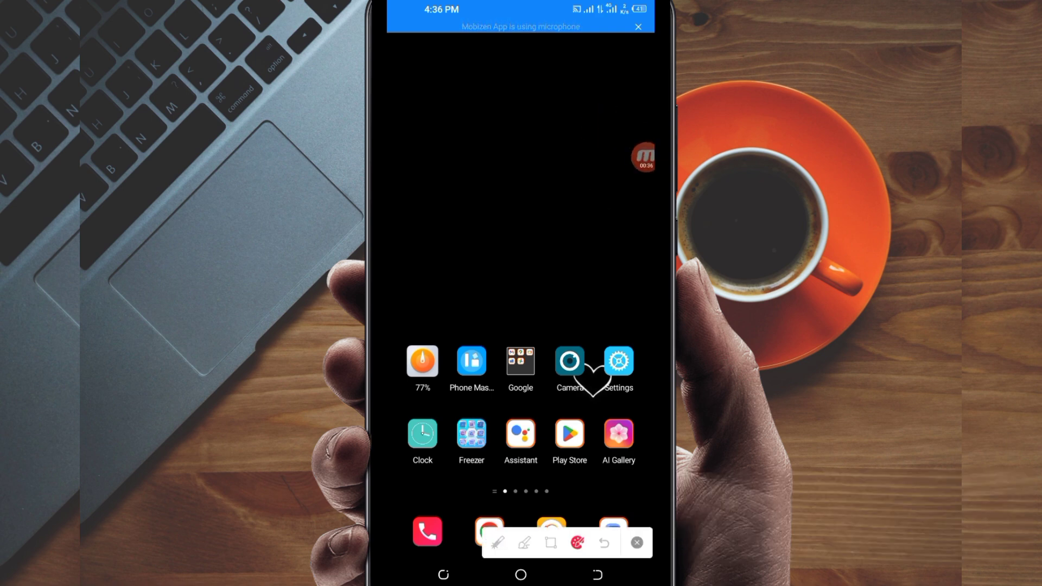
Launch the Google Play Store from the home screen.
left_click(636, 543)
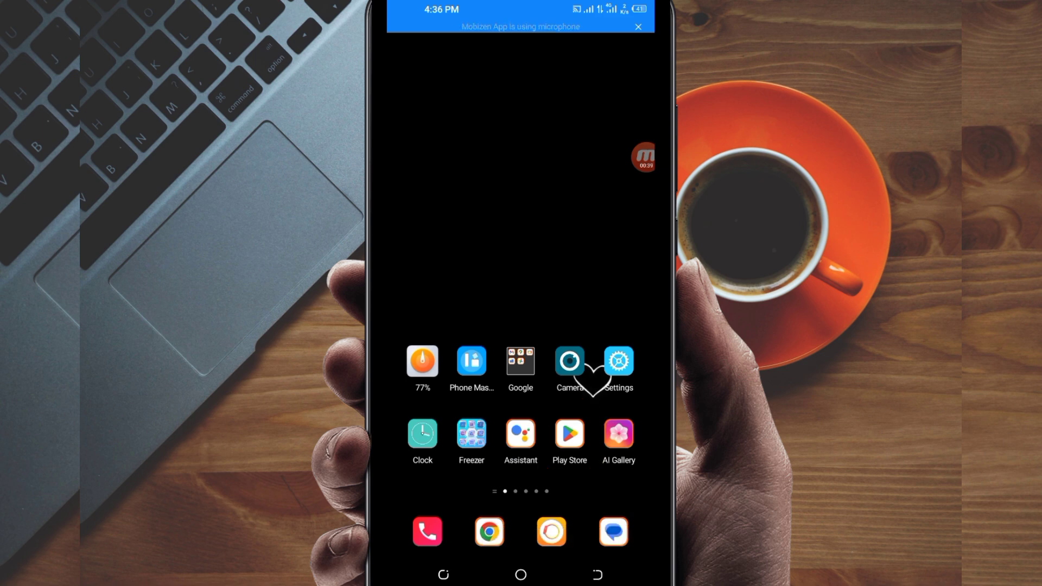
left_click(568, 435)
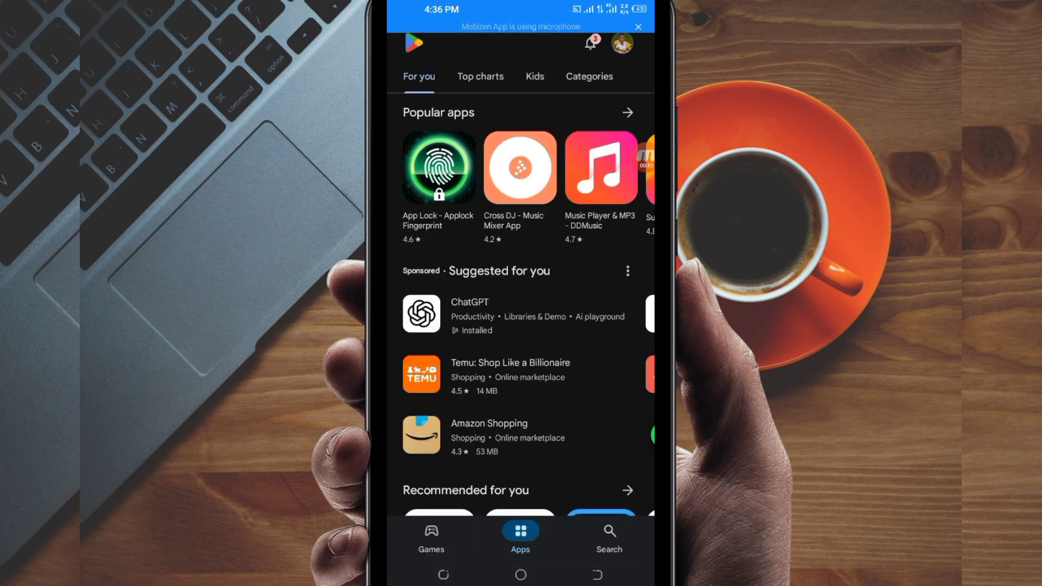
Search the Play Store for "Creeb Tunnel VPN" via the Cree suggestion.
left_click(609, 538)
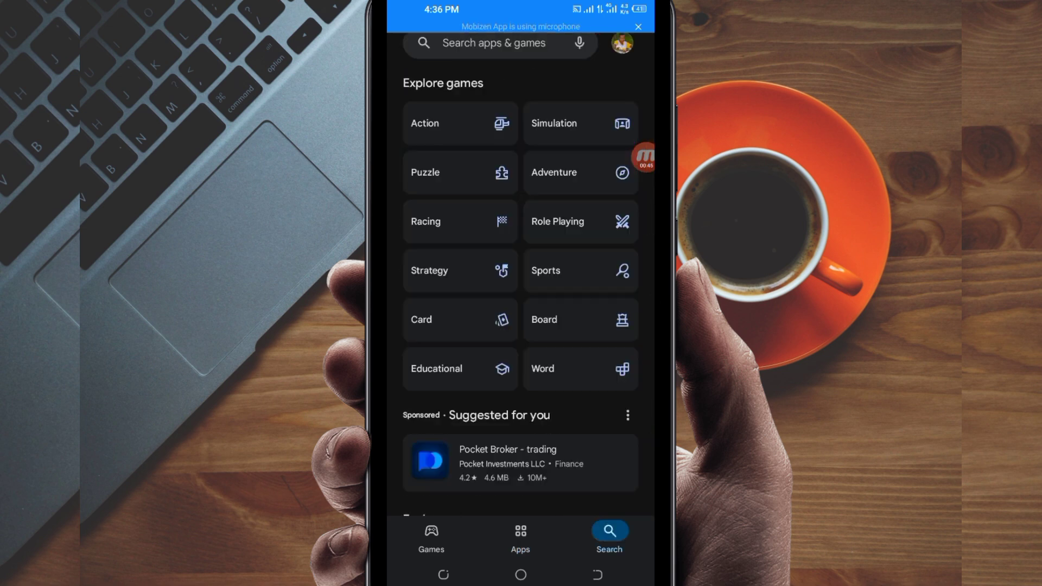
left_click(495, 42)
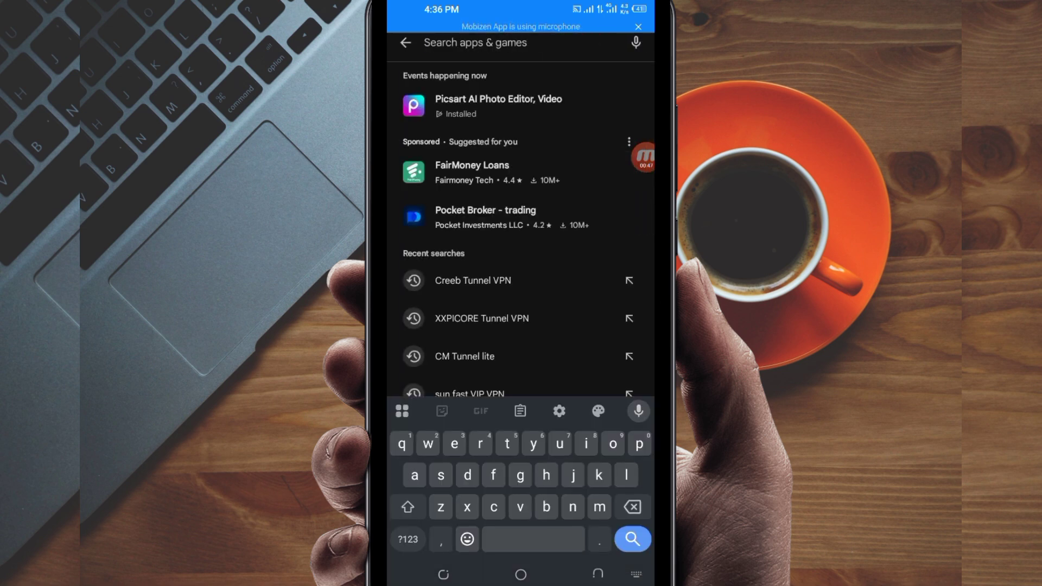
type("Cree")
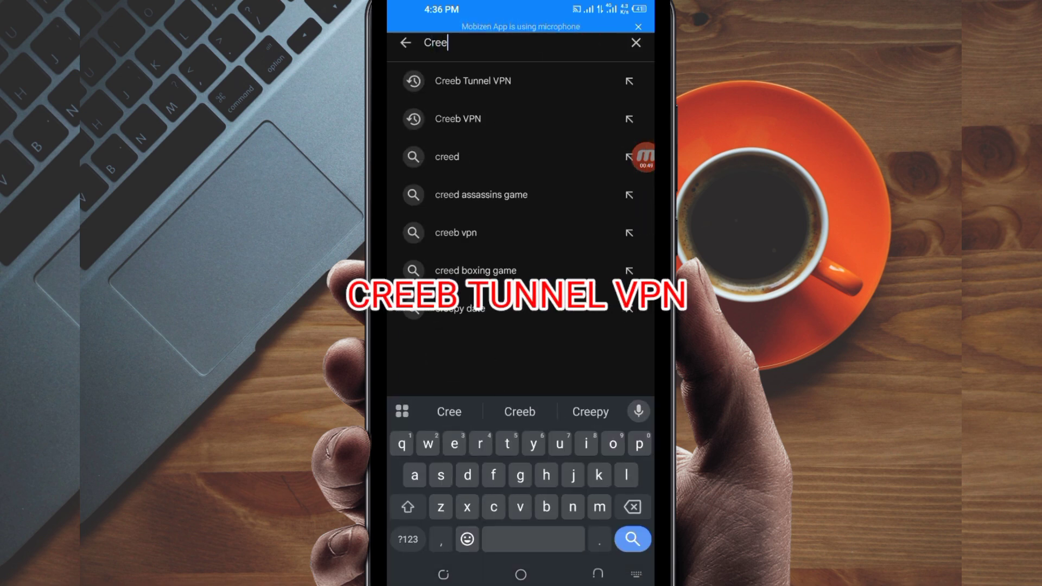
left_click(472, 81)
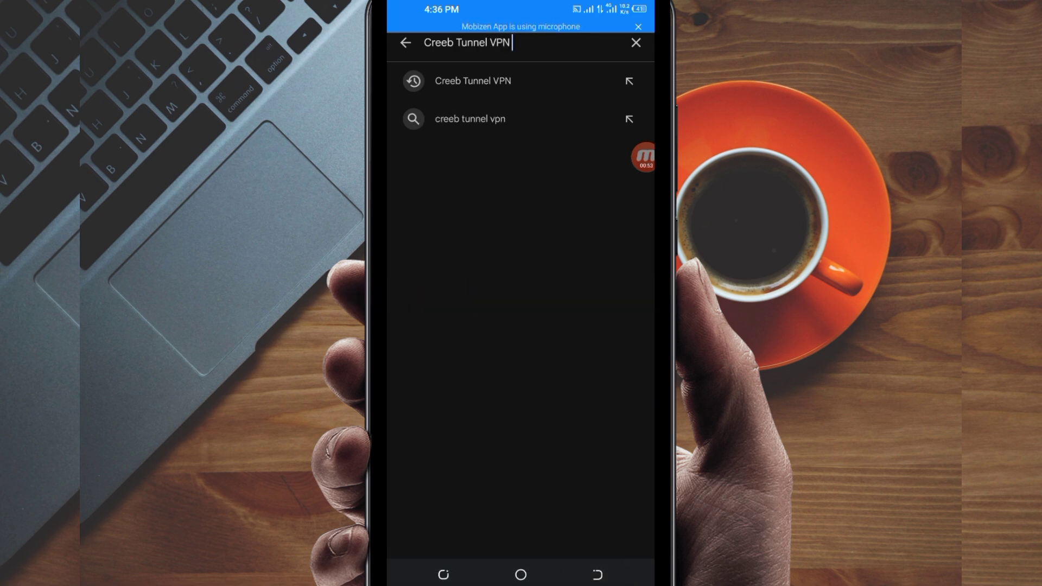
left_click(472, 80)
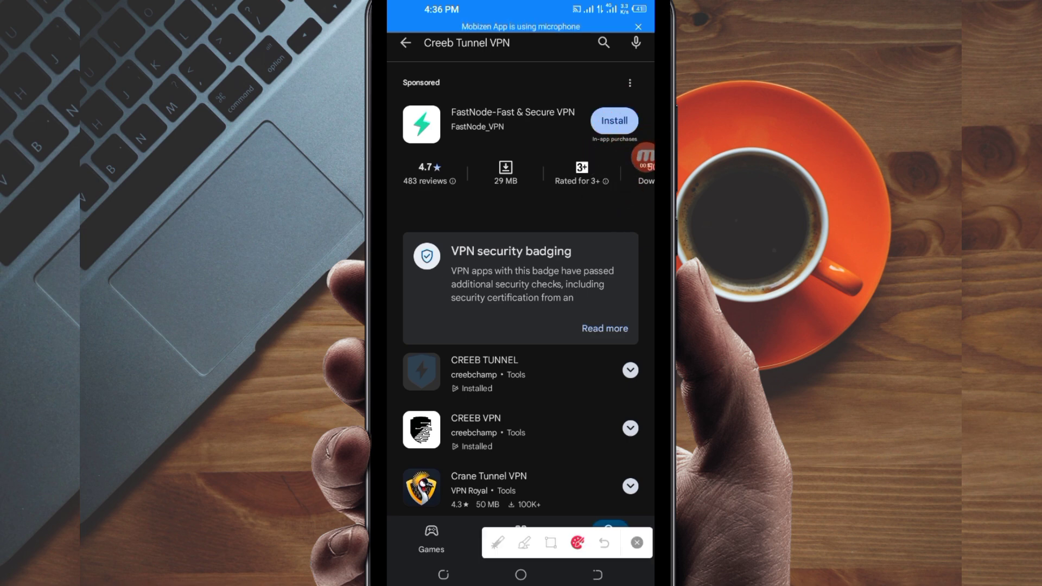
Open the CREEB TUNNEL result's store page and launch the installed app.
left_click(551, 542)
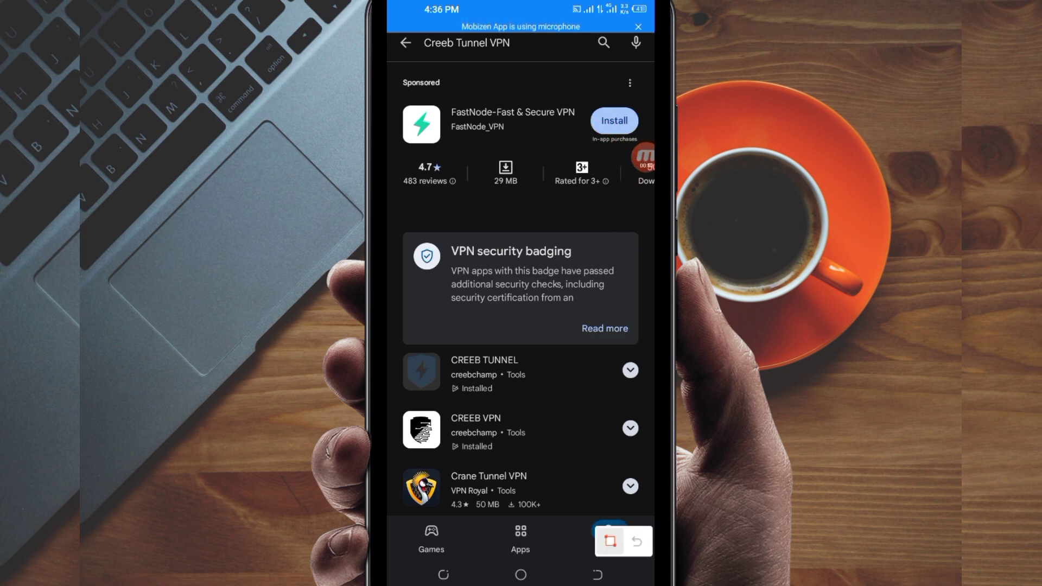
left_click(519, 373)
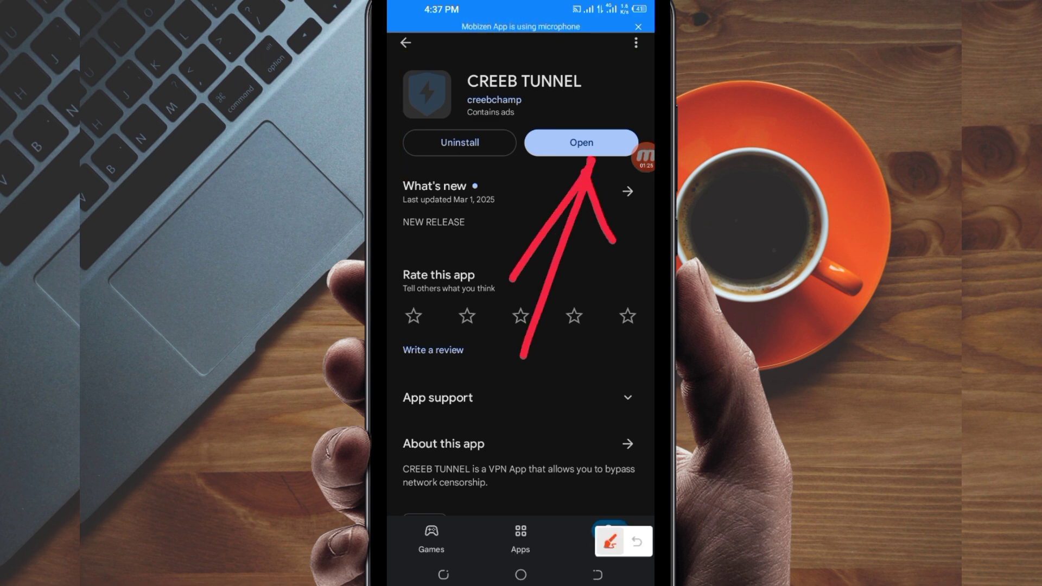
left_click(610, 541)
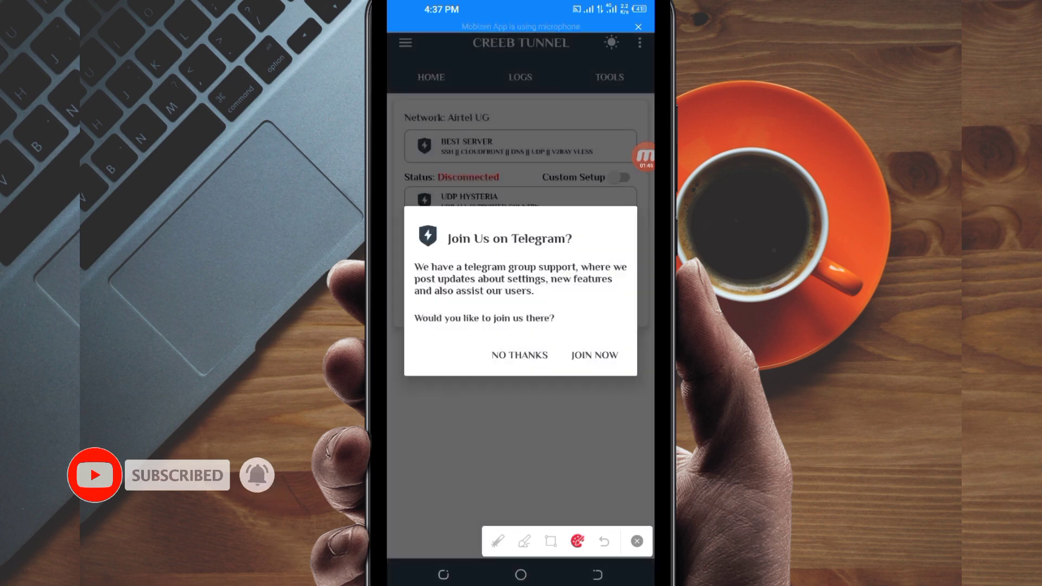
Decline the Join Us on Telegram invitation with NO THANKS.
left_click(519, 355)
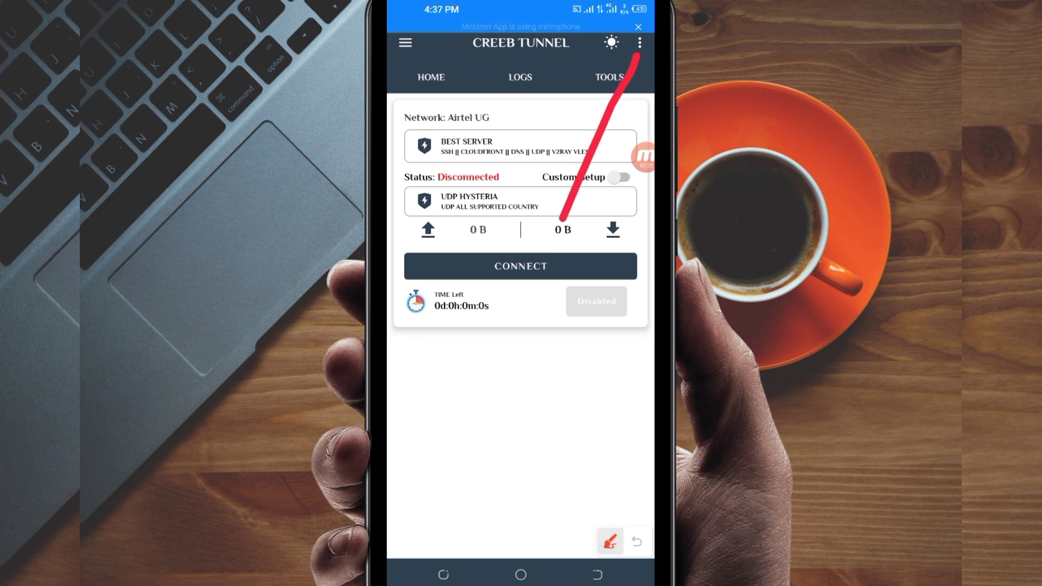
Run Config Update from the three-dot overflow menu.
left_click(635, 540)
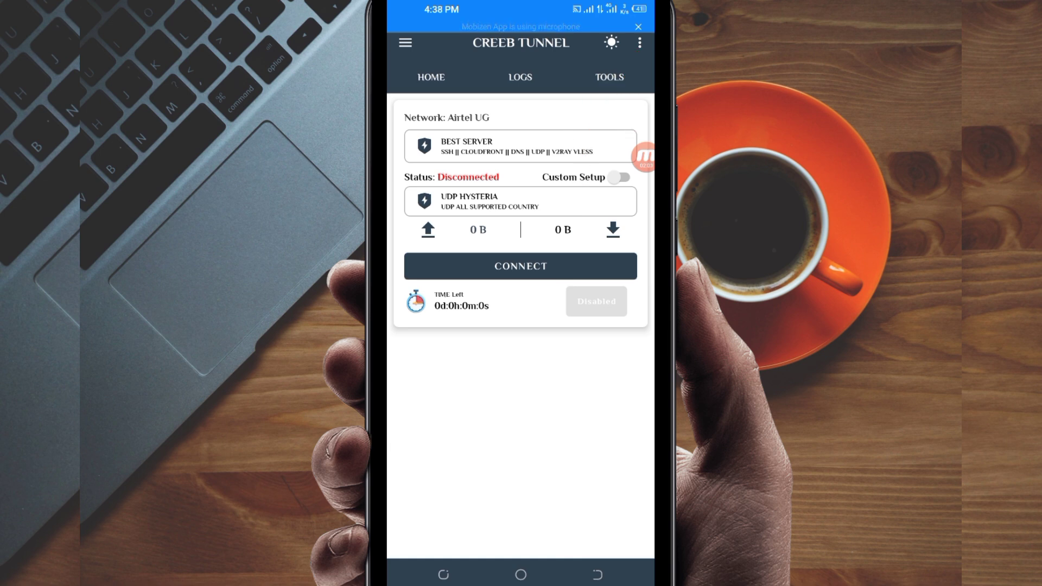
left_click(639, 43)
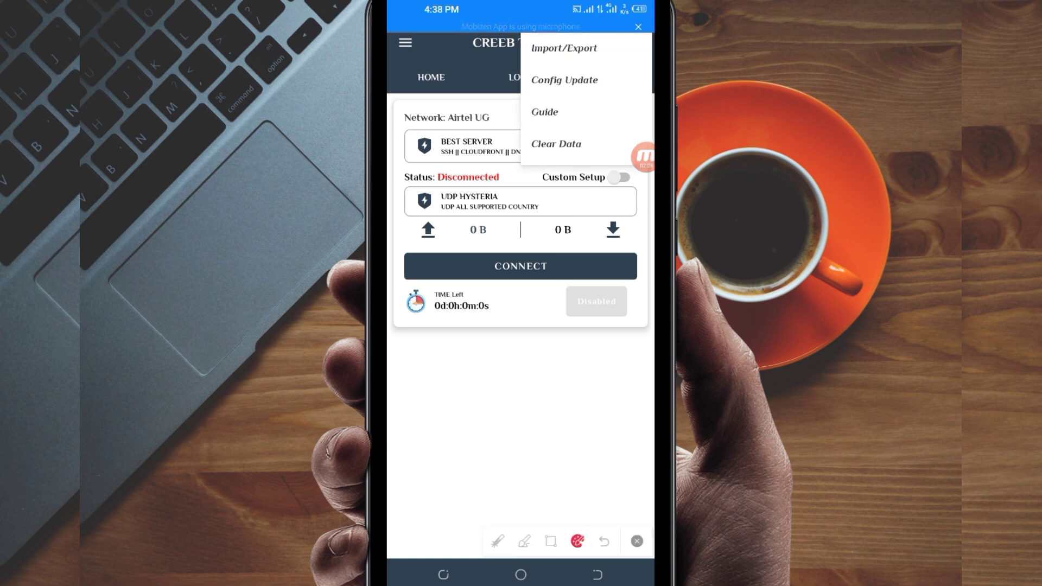
left_click(609, 541)
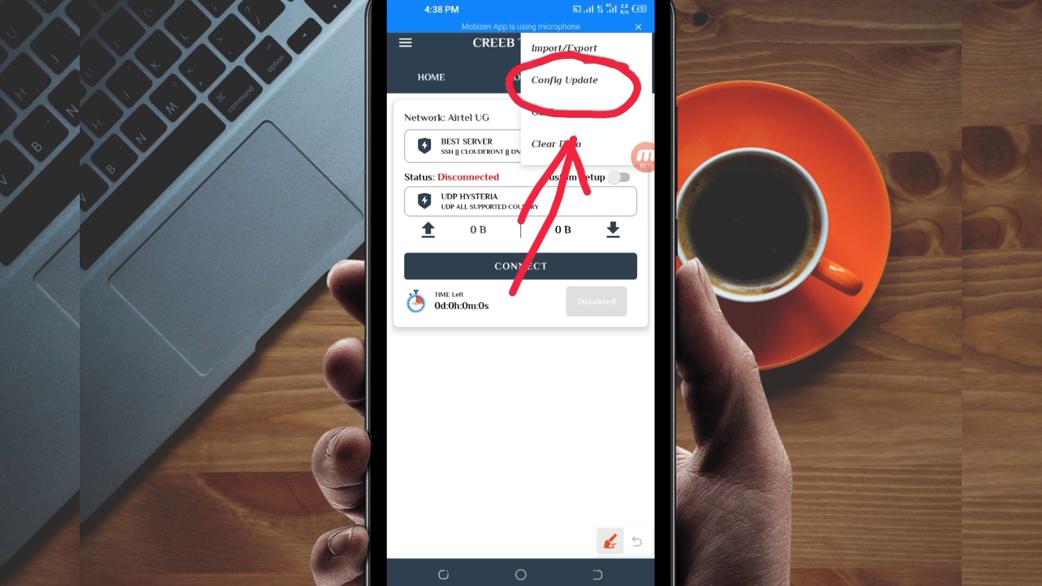
left_click(609, 541)
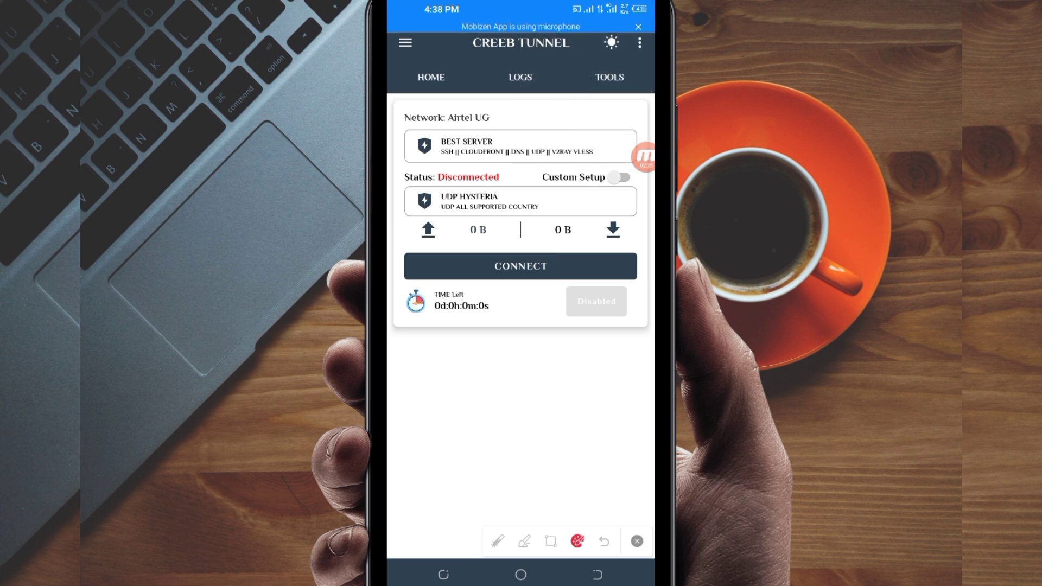
left_click(610, 540)
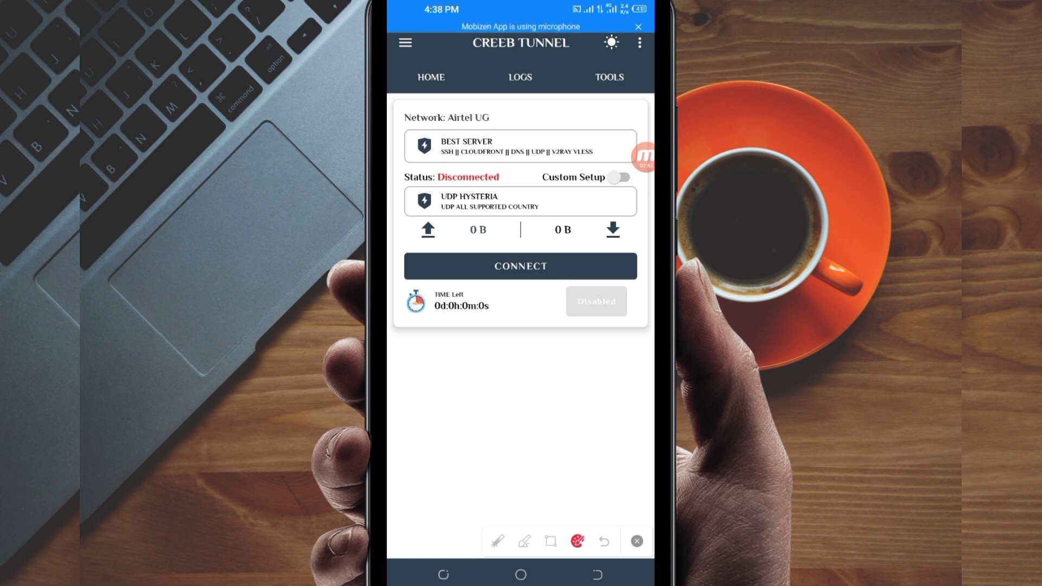
left_click(609, 541)
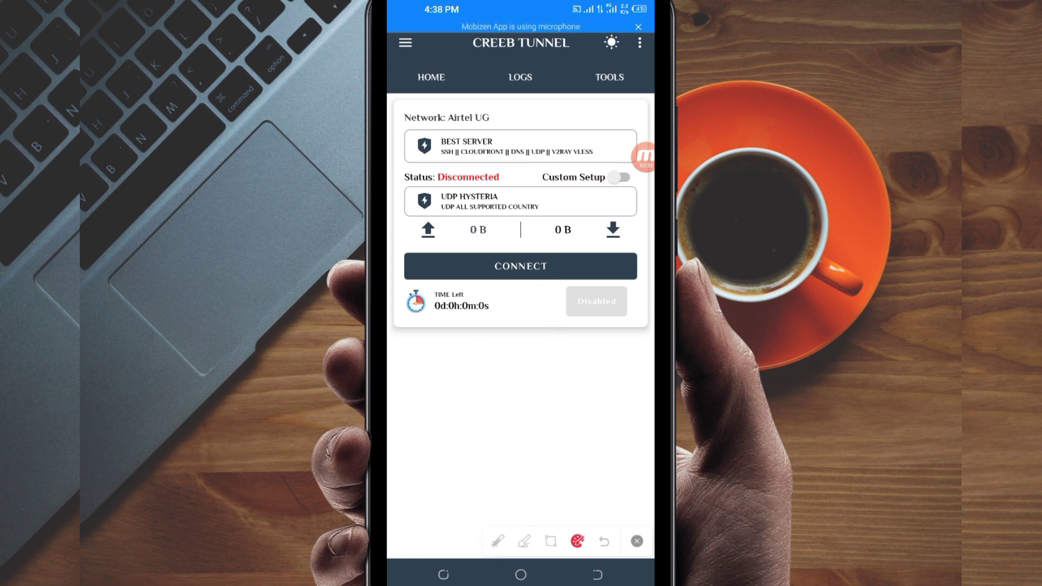
Pick the UDP HYSTERIA tweak via an "ud" search and start connecting.
left_click(520, 202)
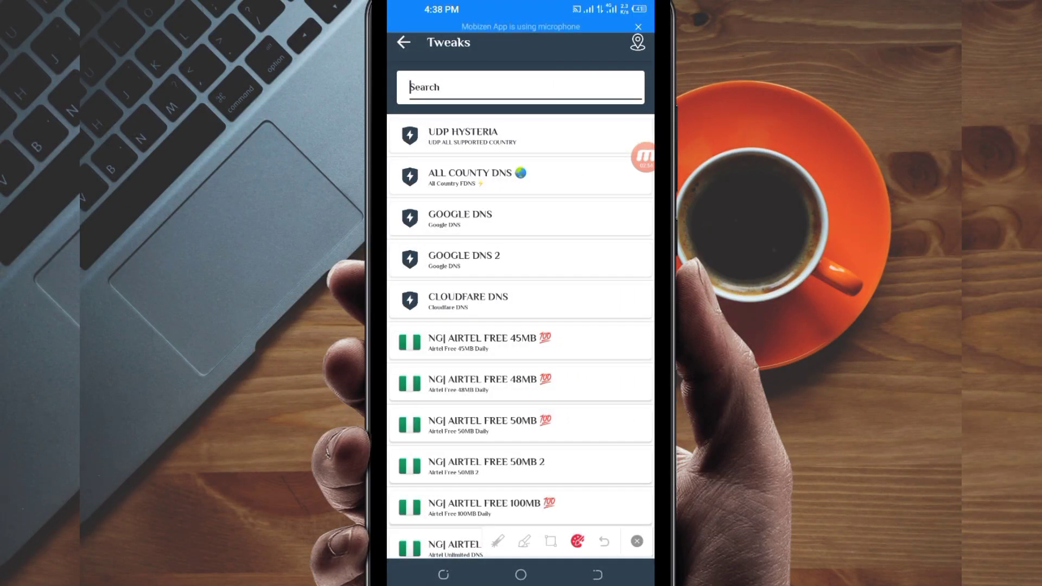
type("udp")
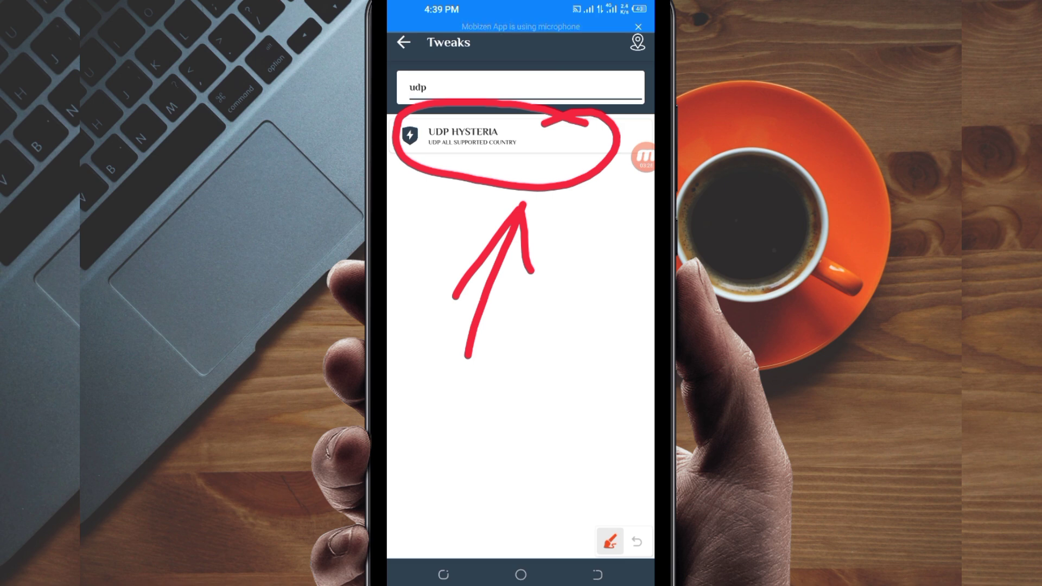
left_click(505, 137)
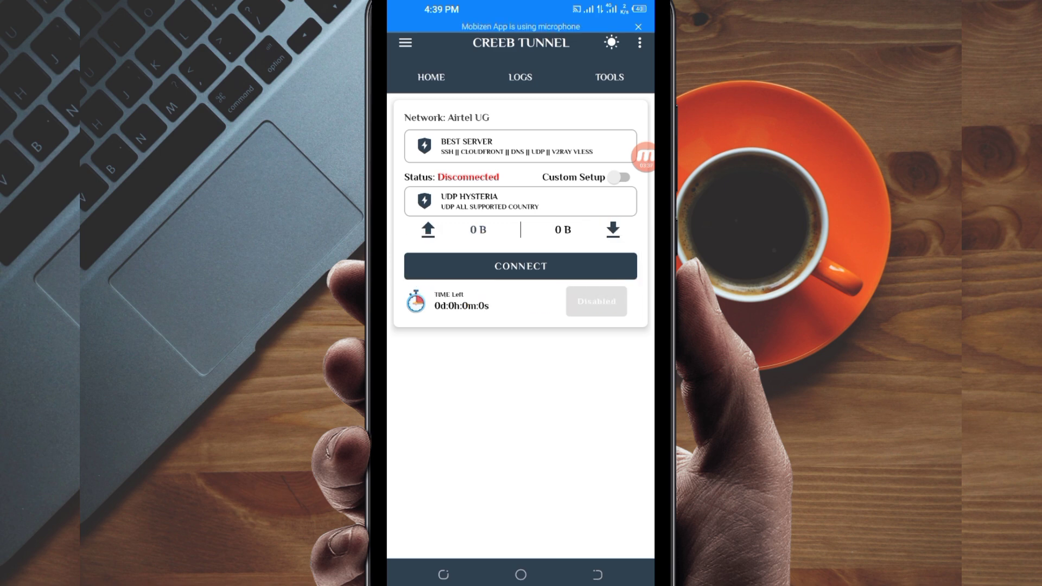
left_click(520, 266)
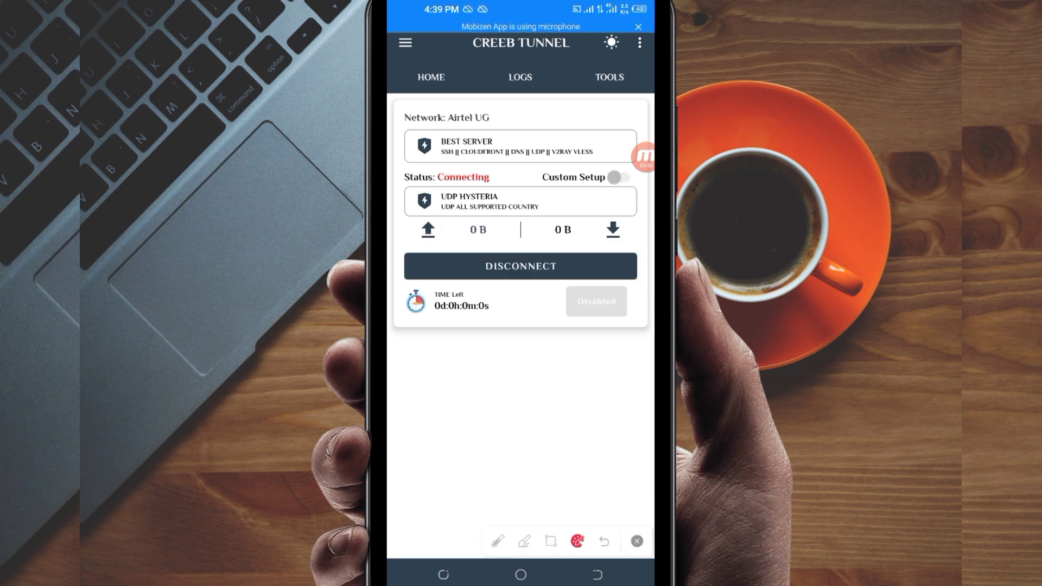